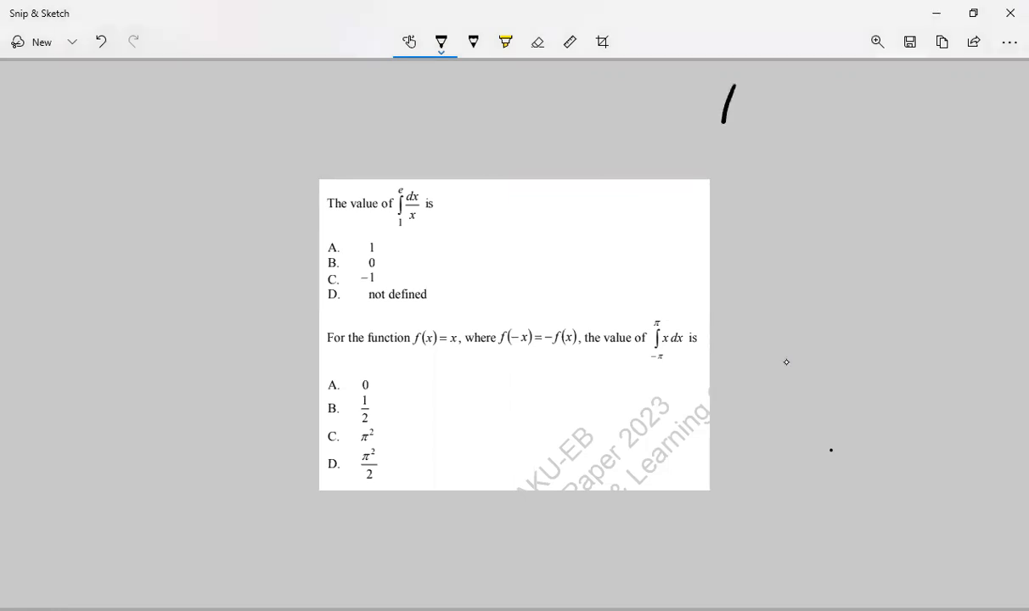
Step: Write ∫dx/x = ln x + C in the blank area top-right of the pasted image
{"action": "left_click_drag", "start_coordinate": [730, 93], "coordinate": [807, 136]}
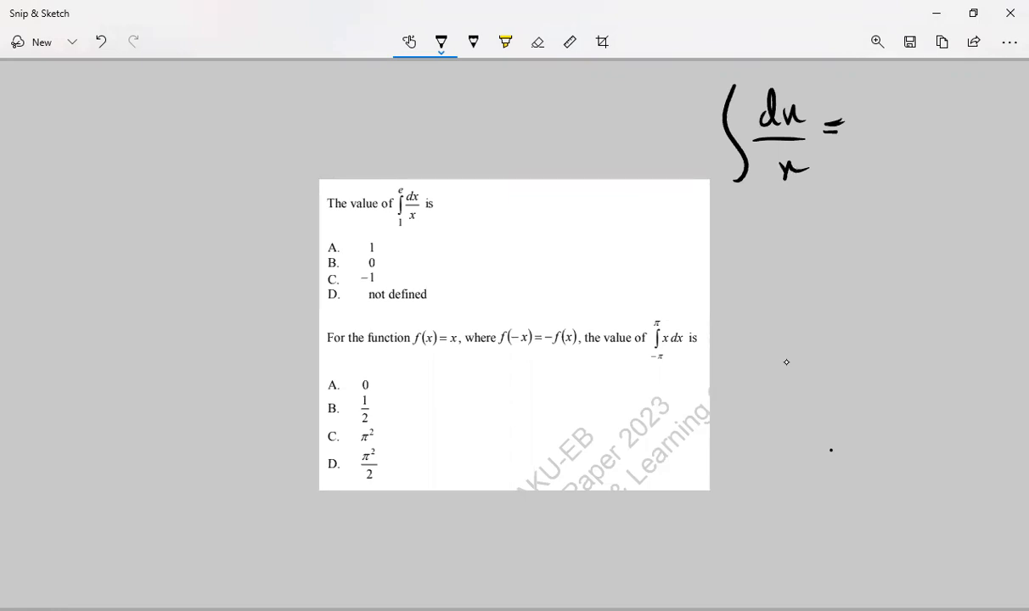
{"action": "left_click_drag", "start_coordinate": [852, 122], "coordinate": [943, 127]}
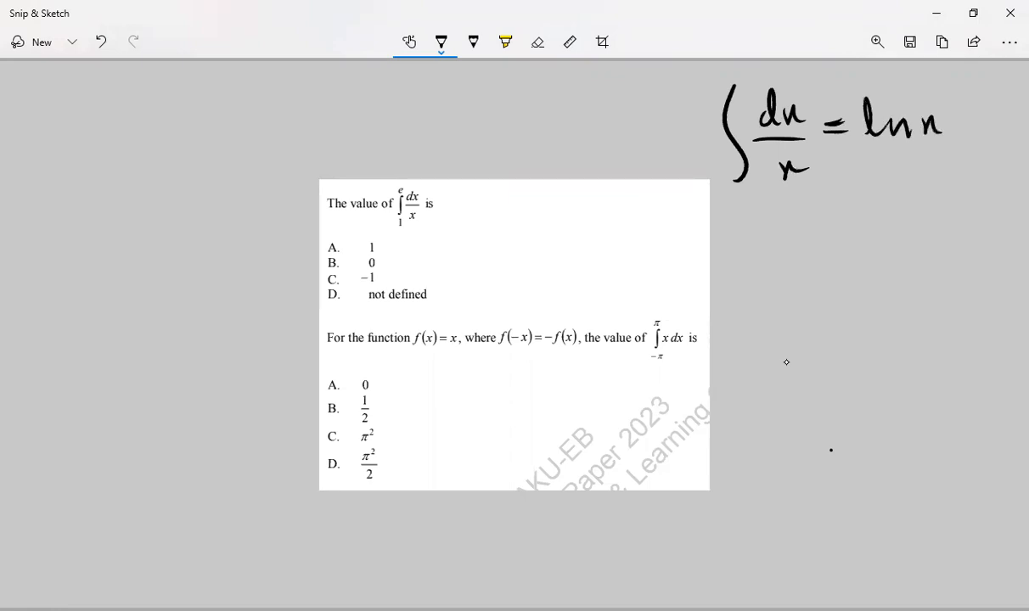
{"action": "left_click_drag", "start_coordinate": [950, 136], "coordinate": [985, 135]}
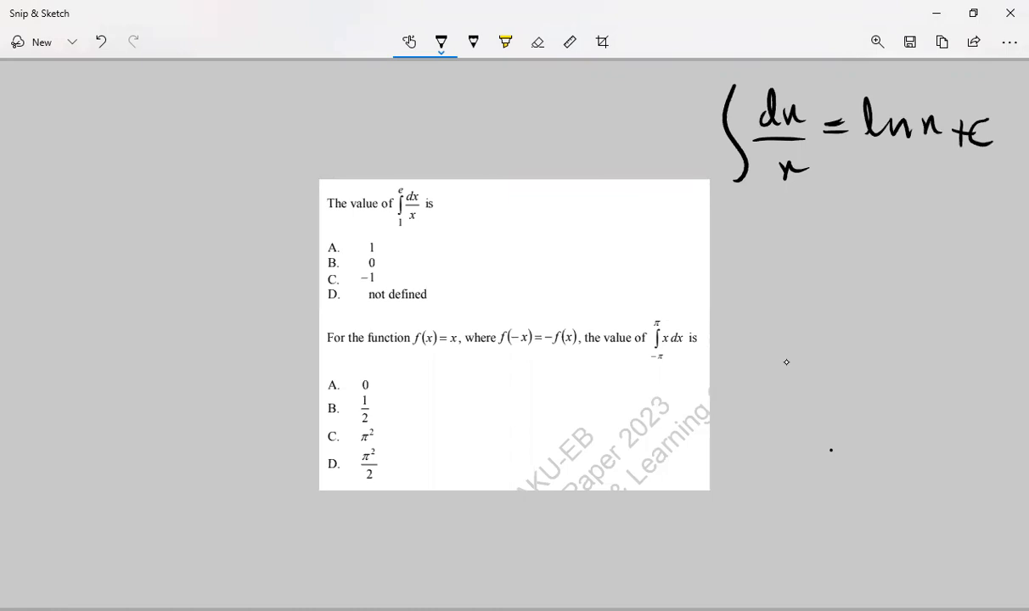
{"action": "left_click", "coordinate": [537, 41]}
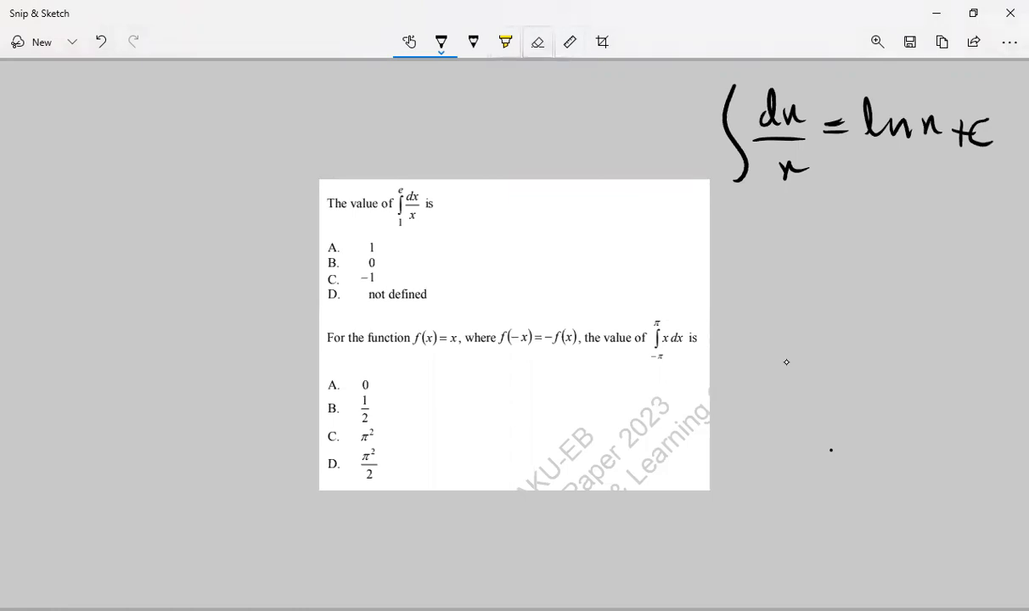
Step: Write ln x evaluated from 1 to e equals ln e − ln 1
{"action": "left_click_drag", "start_coordinate": [577, 224], "coordinate": [574, 252]}
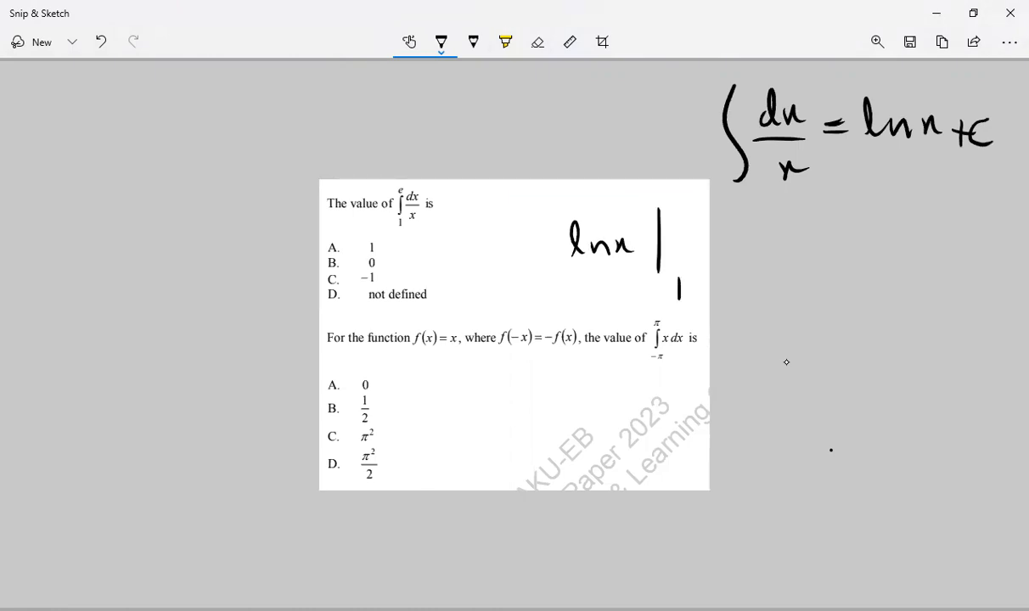
{"action": "left_click_drag", "start_coordinate": [676, 220], "coordinate": [716, 252]}
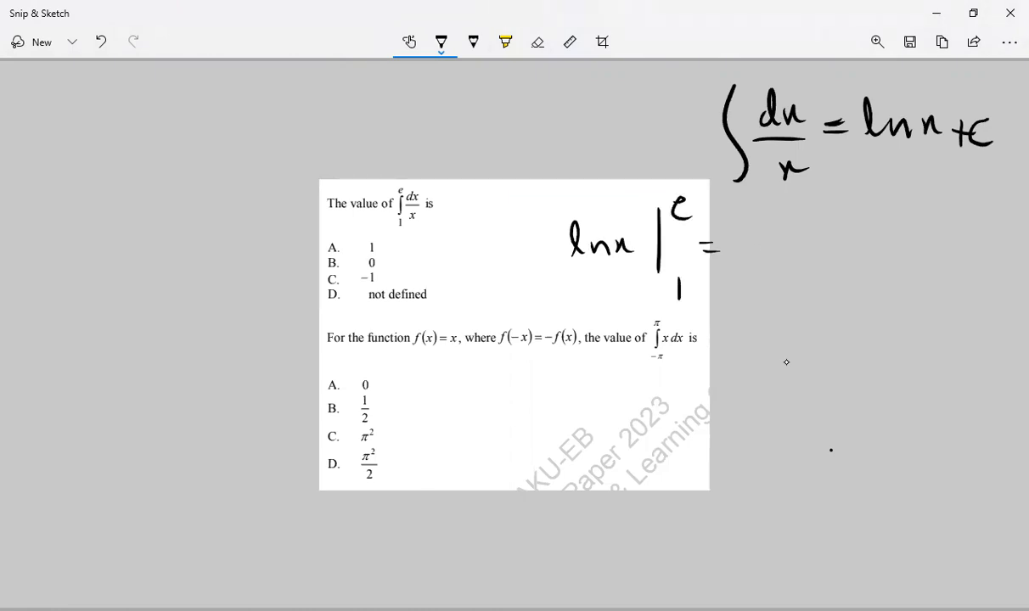
{"action": "left_click_drag", "start_coordinate": [747, 242], "coordinate": [857, 241]}
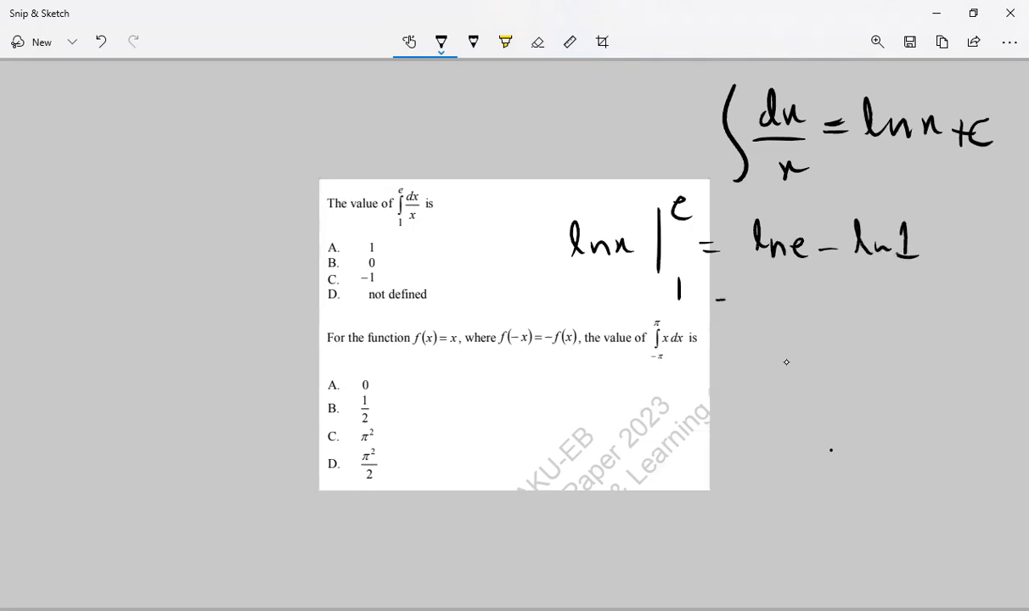
Step: Simplify to 1 − 0, then write the final answer 1 and box it
{"action": "left_click_drag", "start_coordinate": [722, 306], "coordinate": [840, 305]}
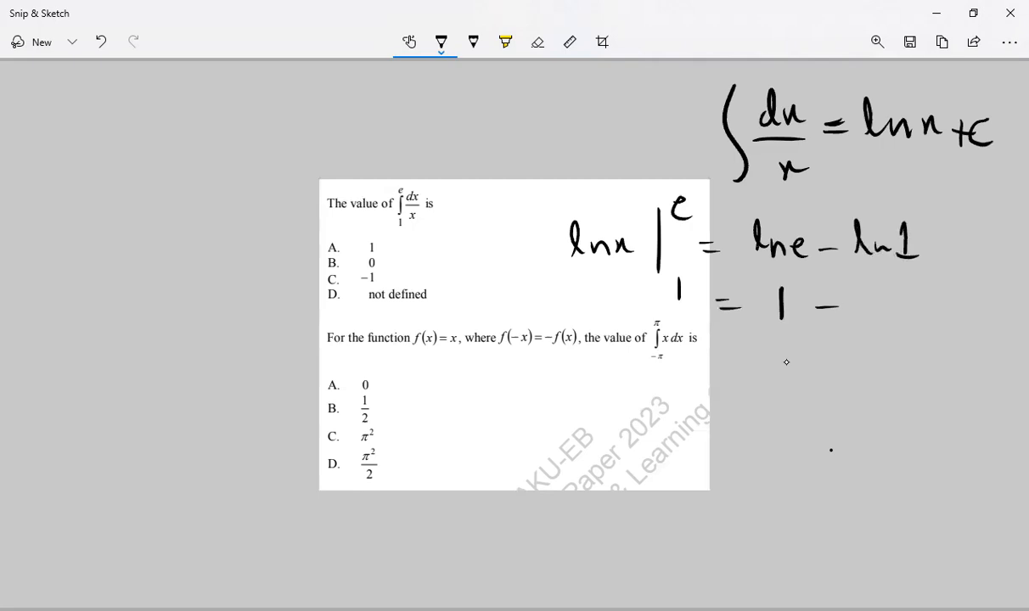
{"action": "left_click_drag", "start_coordinate": [840, 309], "coordinate": [883, 314]}
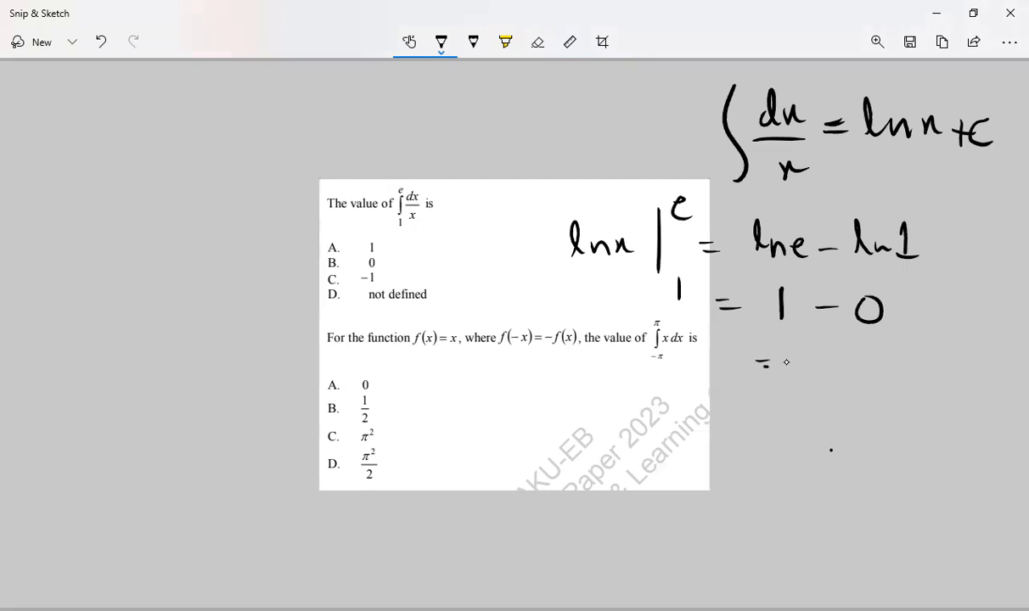
{"action": "left_click_drag", "start_coordinate": [760, 365], "coordinate": [849, 365]}
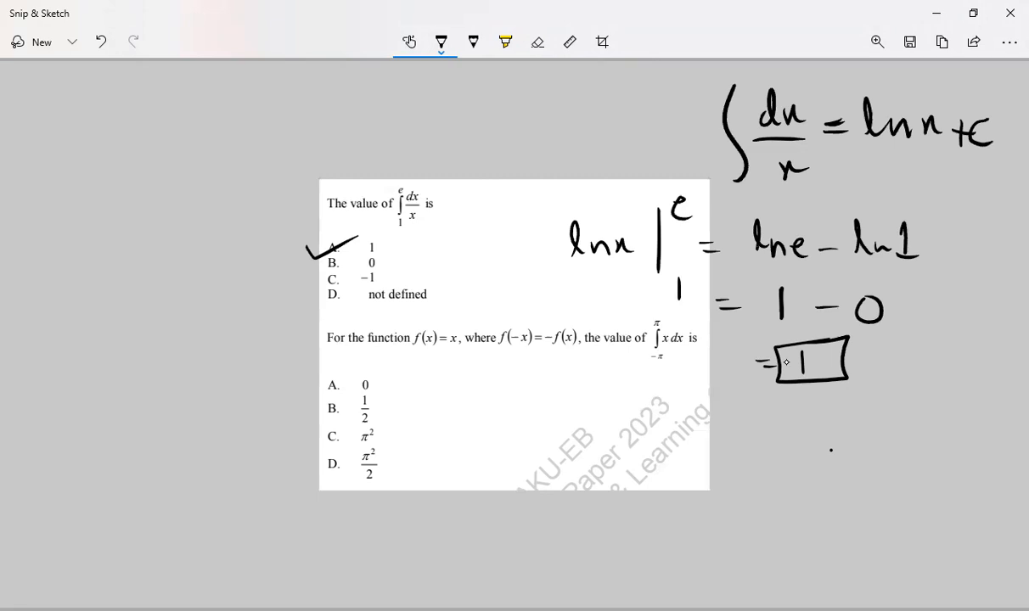
Step: Draw a tick mark beside option A as the correct answer
{"action": "left_click_drag", "start_coordinate": [502, 350], "coordinate": [584, 350]}
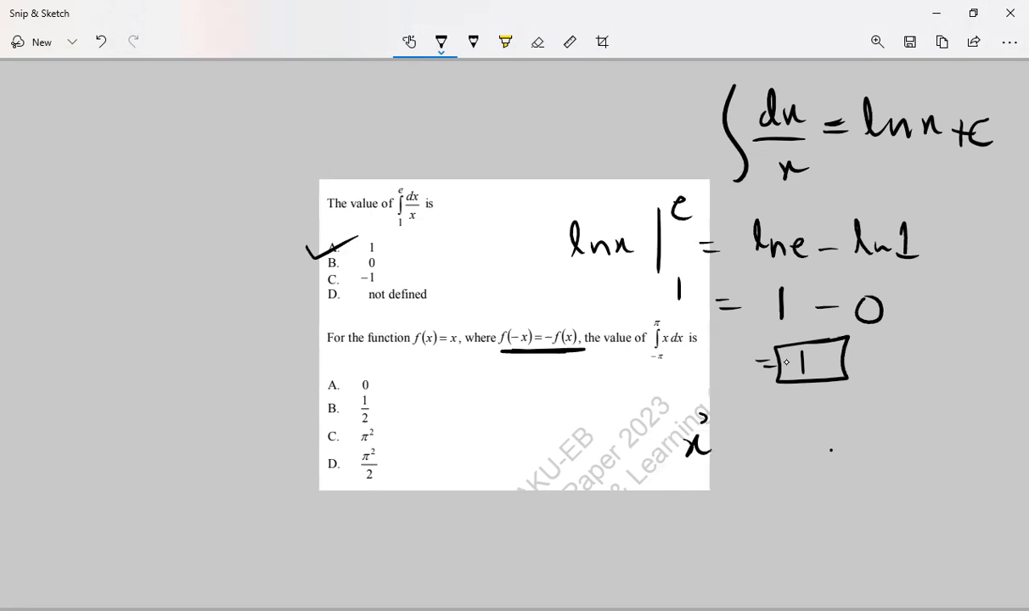
Step: Write x²/2 with limits −π to π, then an equals sign on the next line
{"action": "left_click_drag", "start_coordinate": [696, 432], "coordinate": [763, 500]}
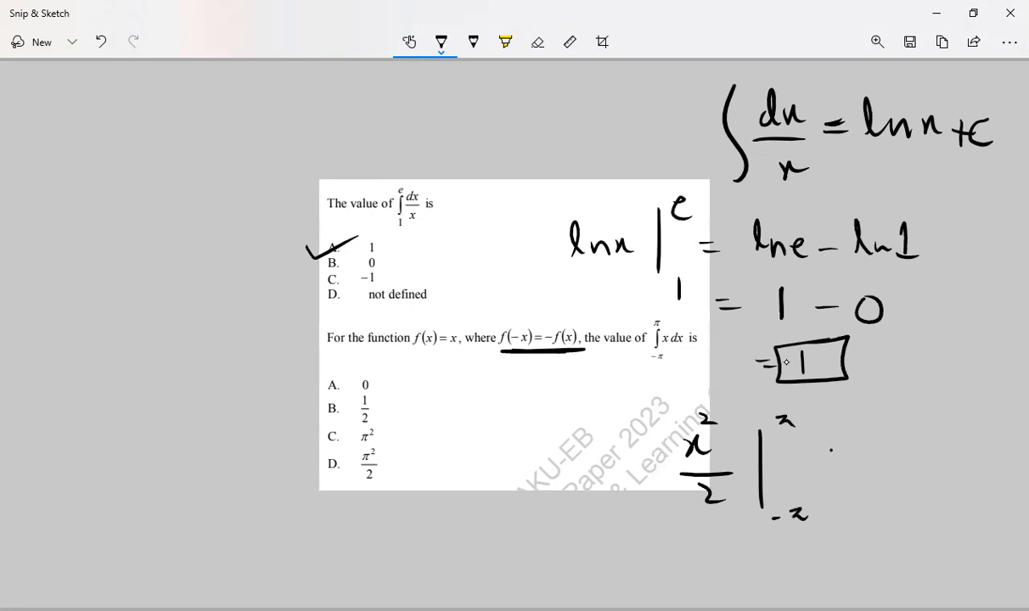
{"action": "left_click_drag", "start_coordinate": [653, 551], "coordinate": [679, 557]}
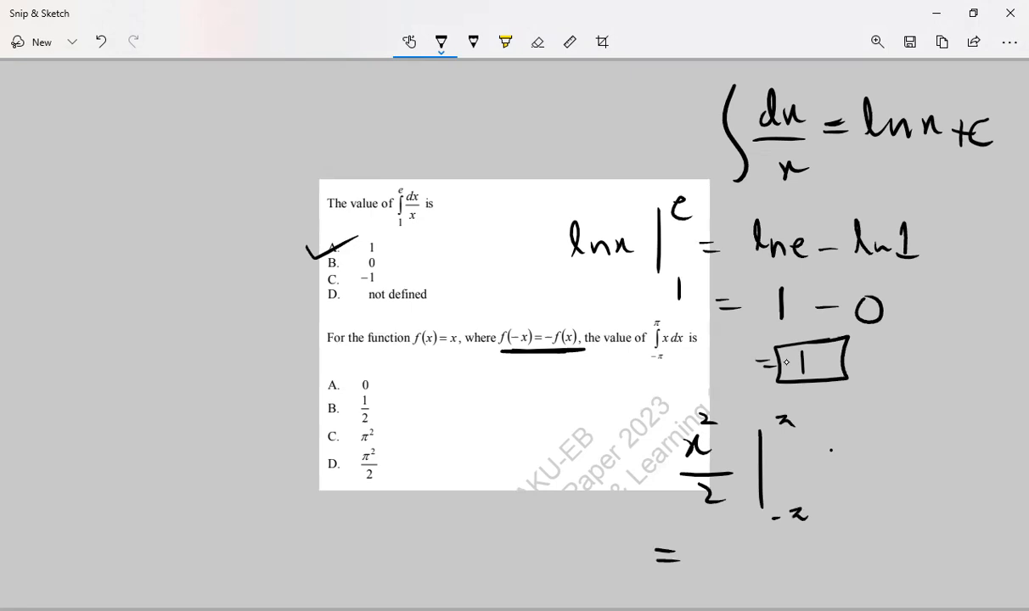